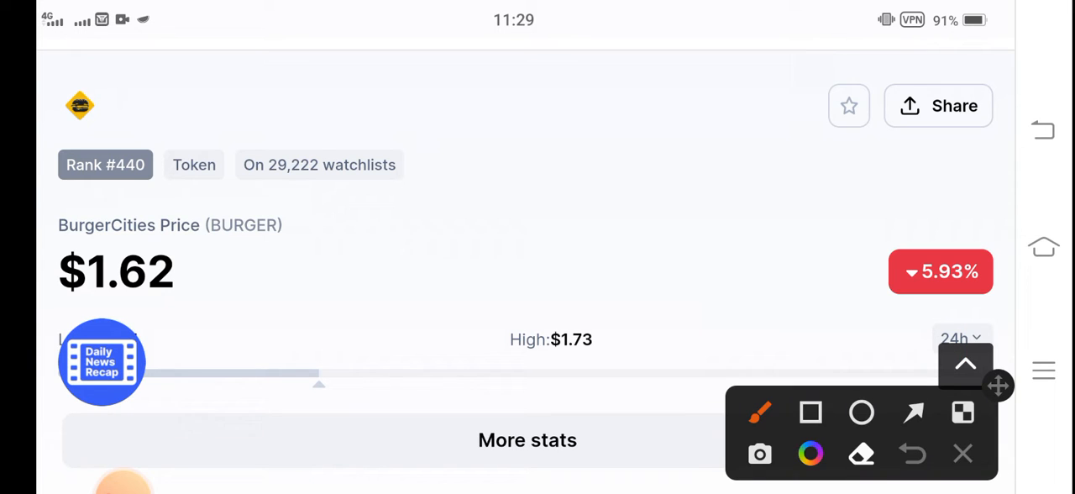
Scroll to the BurgerCities 24h trading volume of $17,094,432.95 and draw a red arrow at its -18.82% change
{"action": "left_click", "coordinate": [810, 412]}
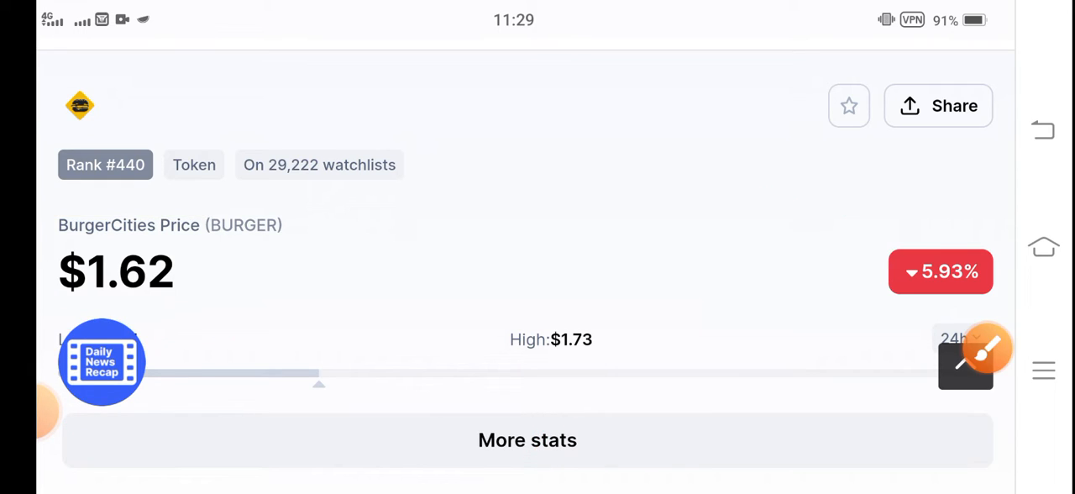
{"action": "scroll", "scroll_direction": "down", "scroll_amount": 3}
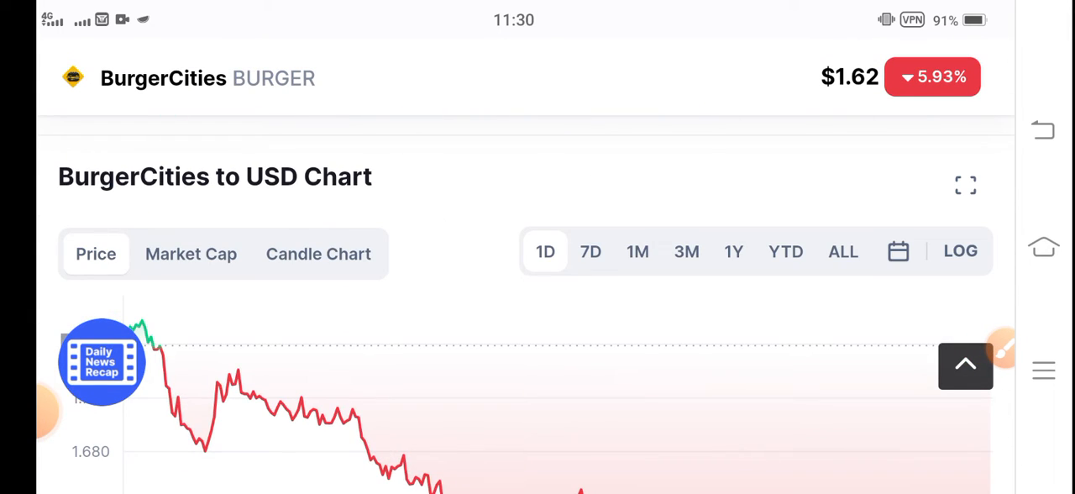
{"action": "scroll", "scroll_direction": "down", "scroll_amount": 3}
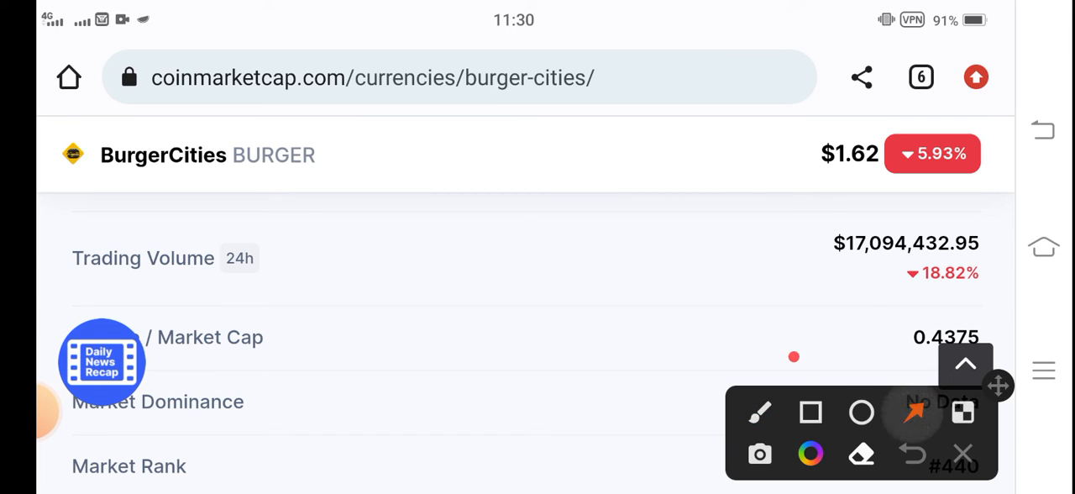
{"action": "left_click_drag", "start_coordinate": [793, 356], "coordinate": [877, 282]}
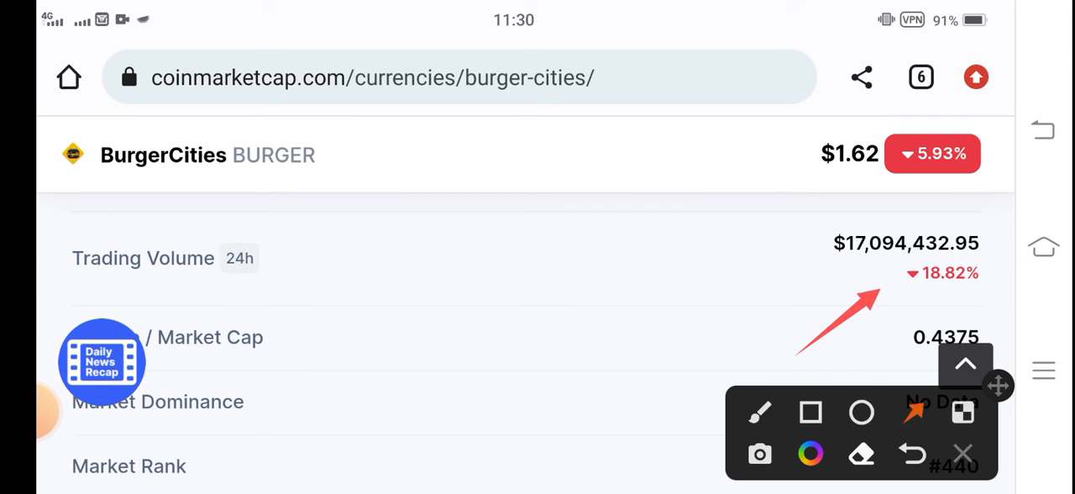